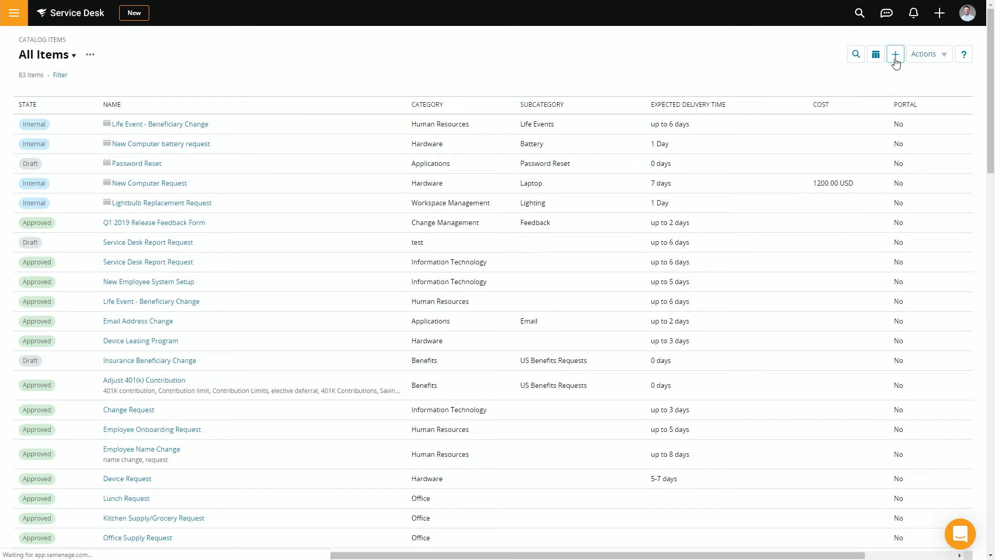
Step: Create catalog item 'New Laptop Request' with category Hardware and subcategory Laptop
{"action": "left_click", "coordinate": [896, 54]}
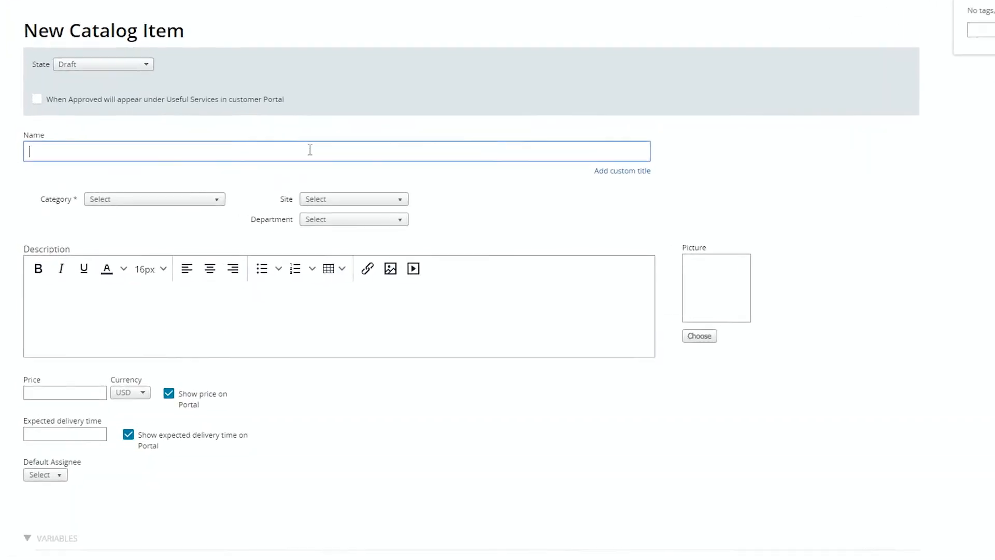
{"action": "type", "text": "New Laptop Requ"}
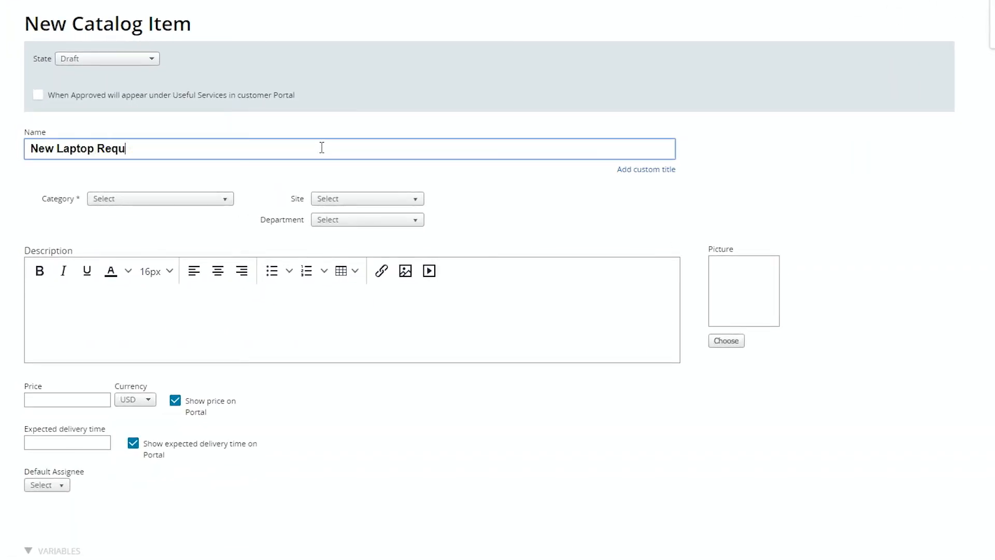
{"action": "left_click", "coordinate": [160, 198]}
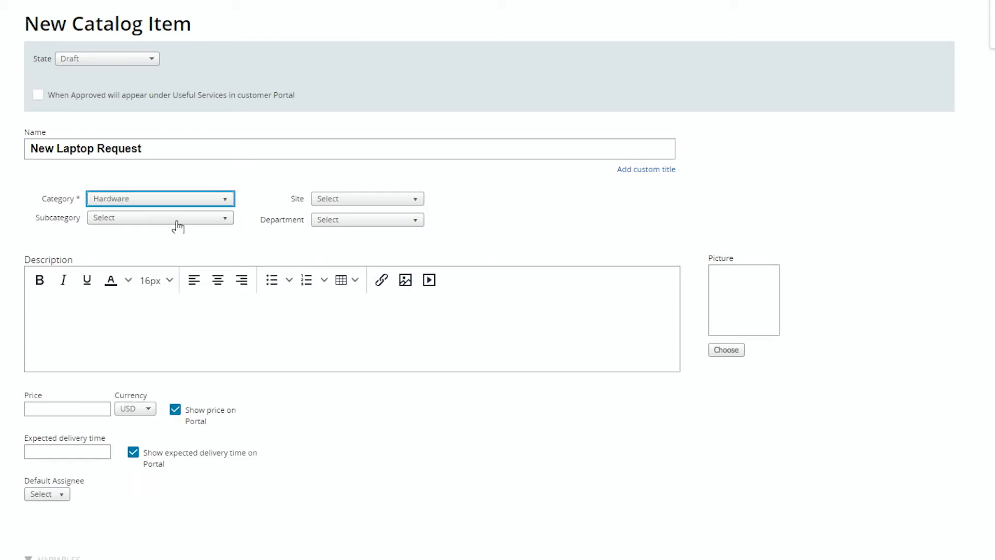
{"action": "type", "text": "laptop"}
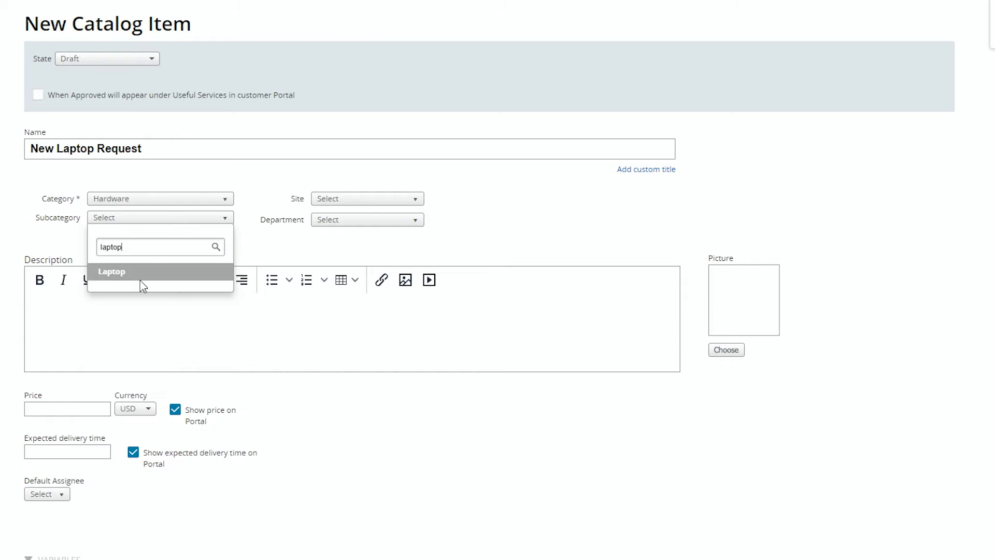
{"action": "left_click", "coordinate": [112, 271]}
{"action": "type", "text": "Please use this form to request a new laptop."}
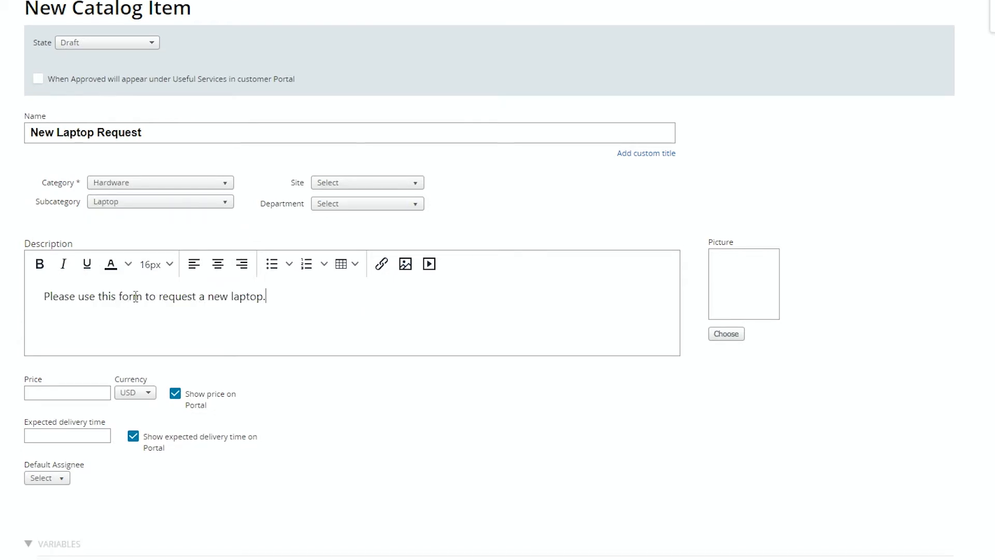
Step: Add and save a Size dropdown variable with 14", 15", 17" options, sorted alphanumerically
{"action": "scroll", "scroll_direction": "down", "scroll_amount": 3}
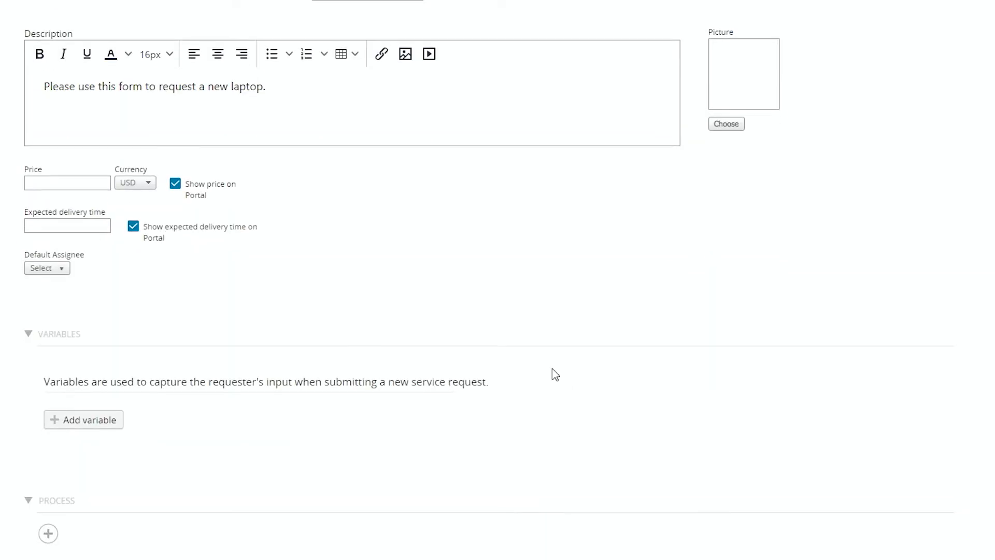
{"action": "mouse_move", "coordinate": [83, 419]}
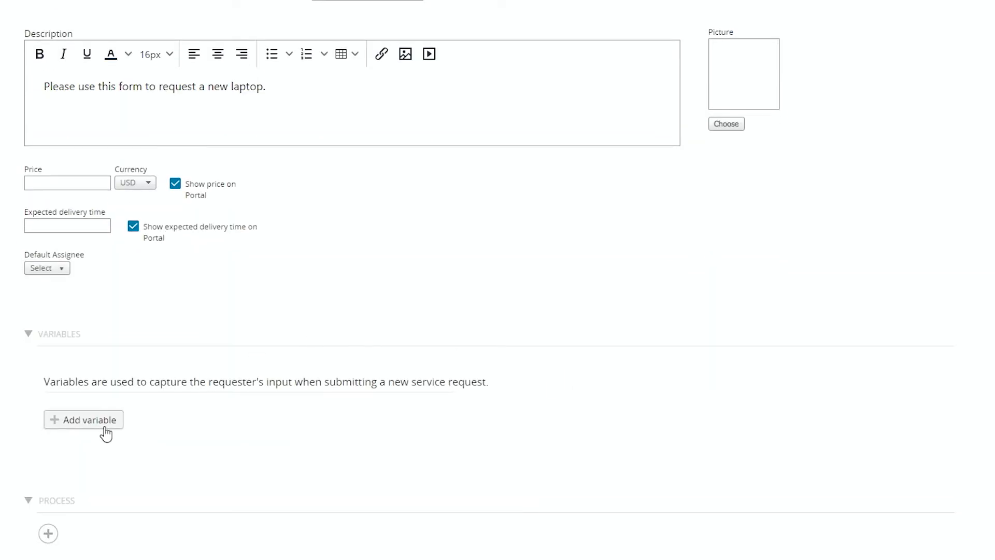
{"action": "left_click", "coordinate": [83, 419]}
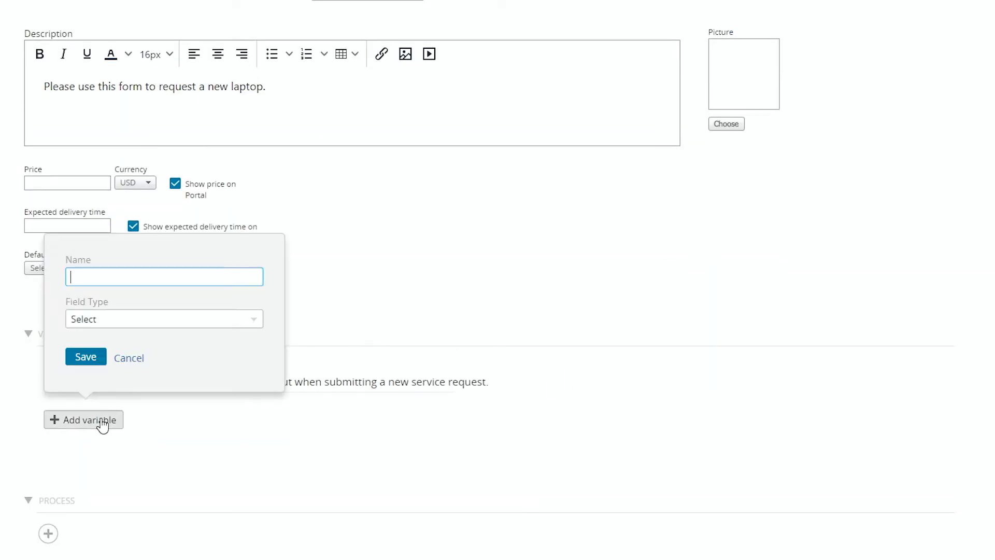
{"action": "type", "text": "Size"}
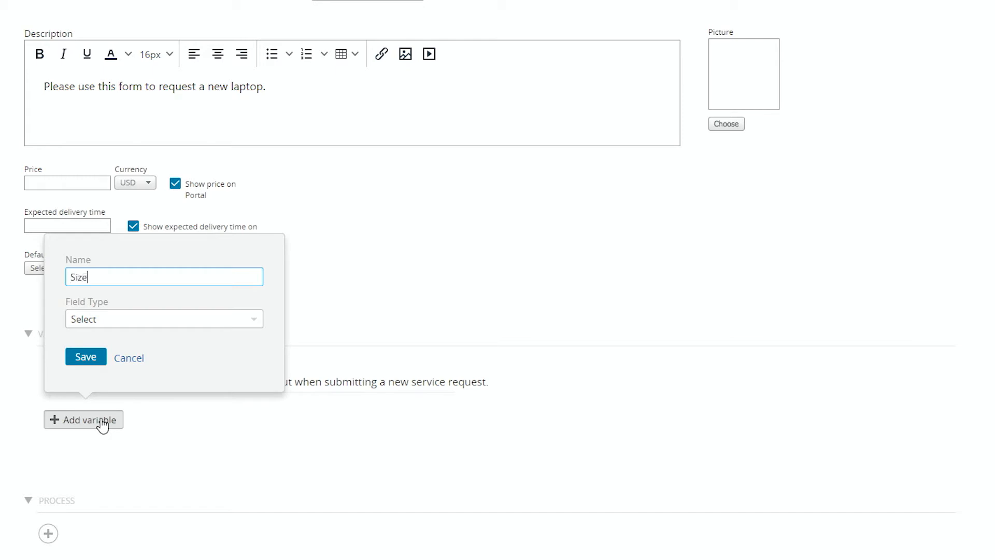
{"action": "left_click", "coordinate": [164, 318]}
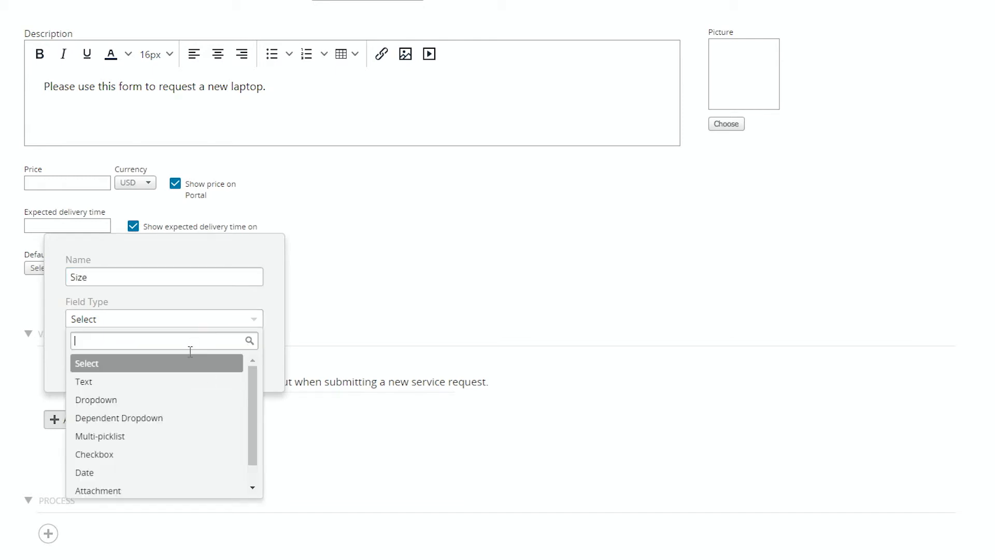
{"action": "left_click", "coordinate": [96, 399]}
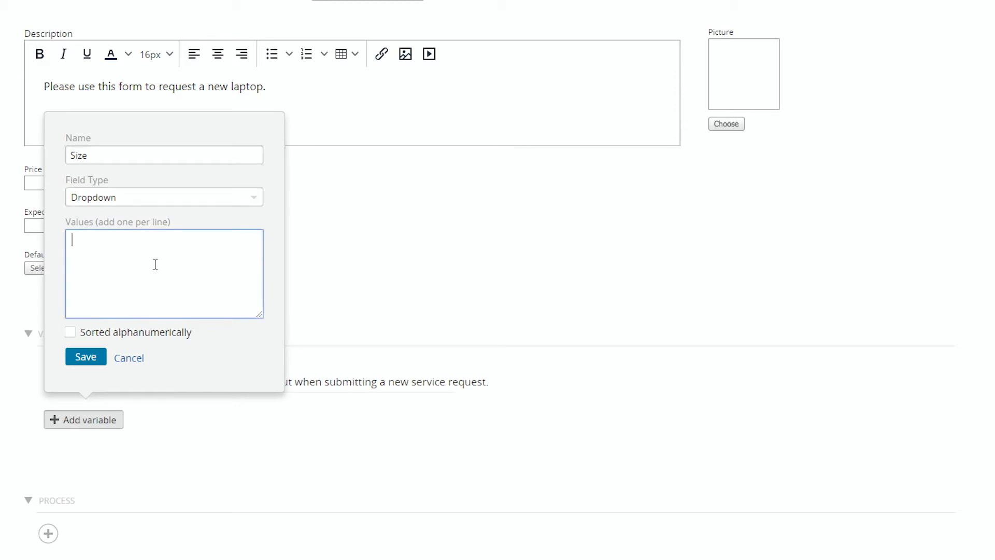
{"action": "type", "text": "14\""}
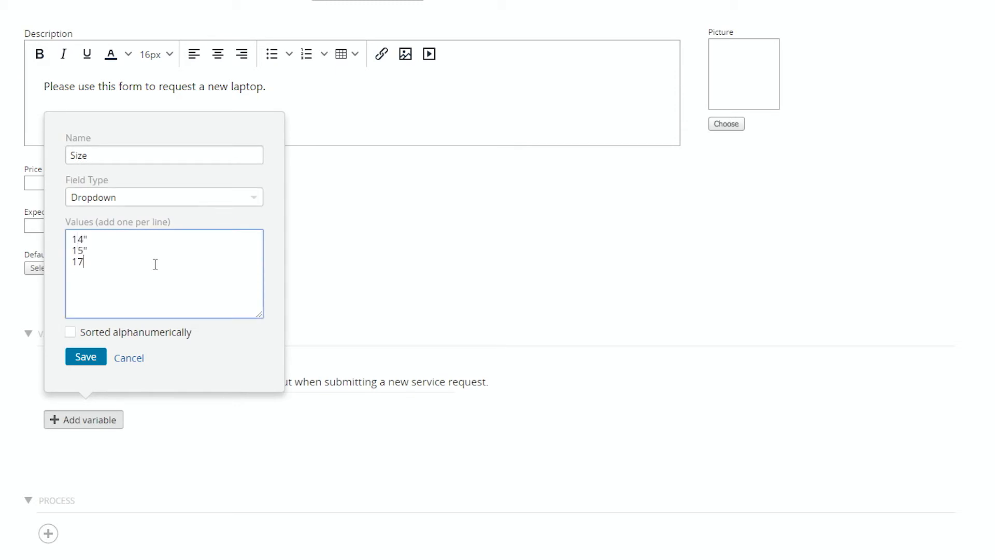
{"action": "left_click", "coordinate": [70, 332]}
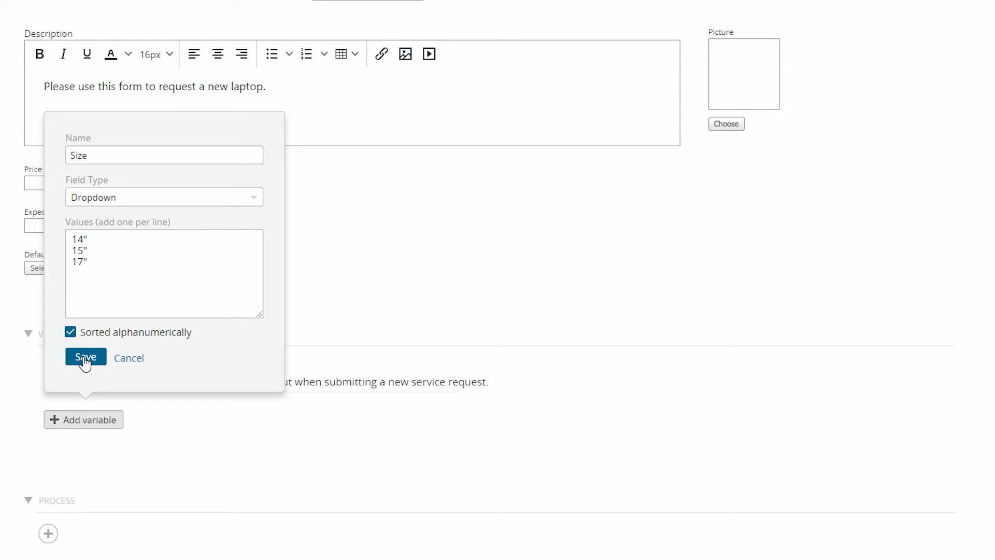
{"action": "left_click", "coordinate": [85, 357]}
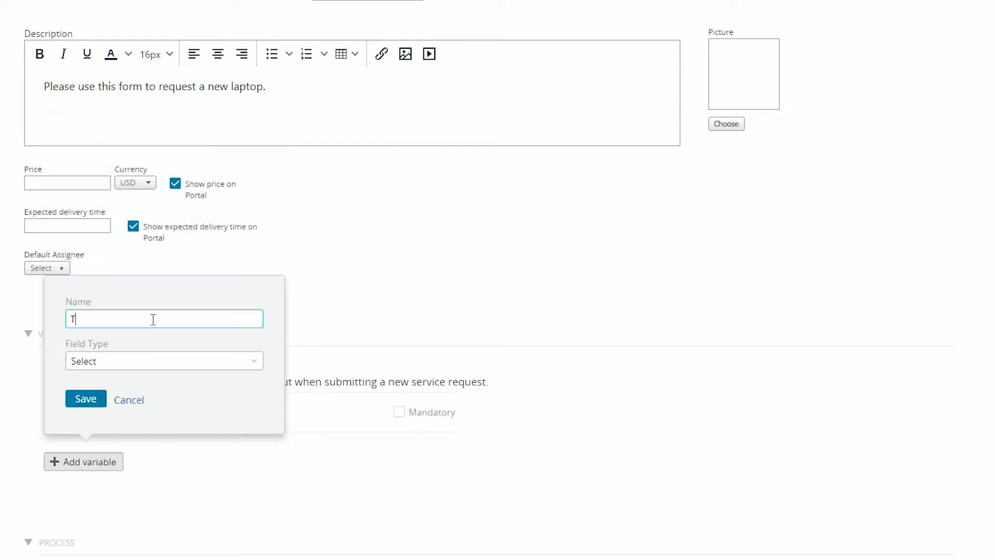
Step: Add a Touchscreen checkbox variable
{"action": "type", "text": "Touchscreen"}
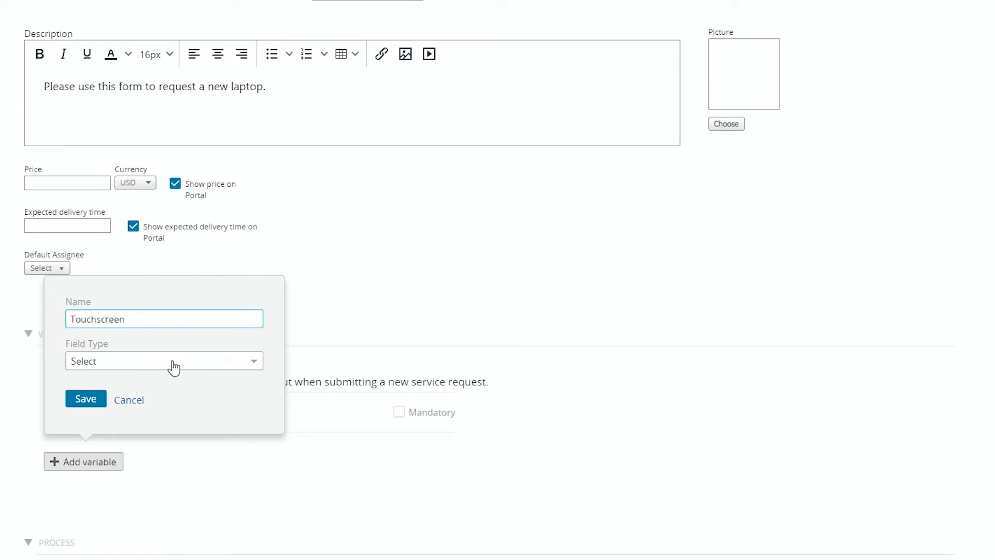
{"action": "left_click", "coordinate": [164, 361]}
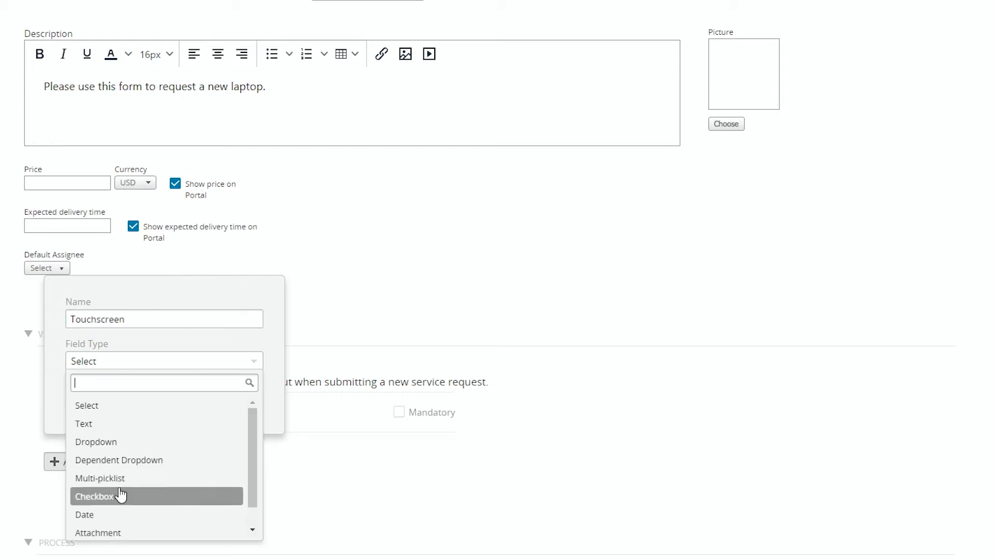
{"action": "left_click", "coordinate": [94, 496]}
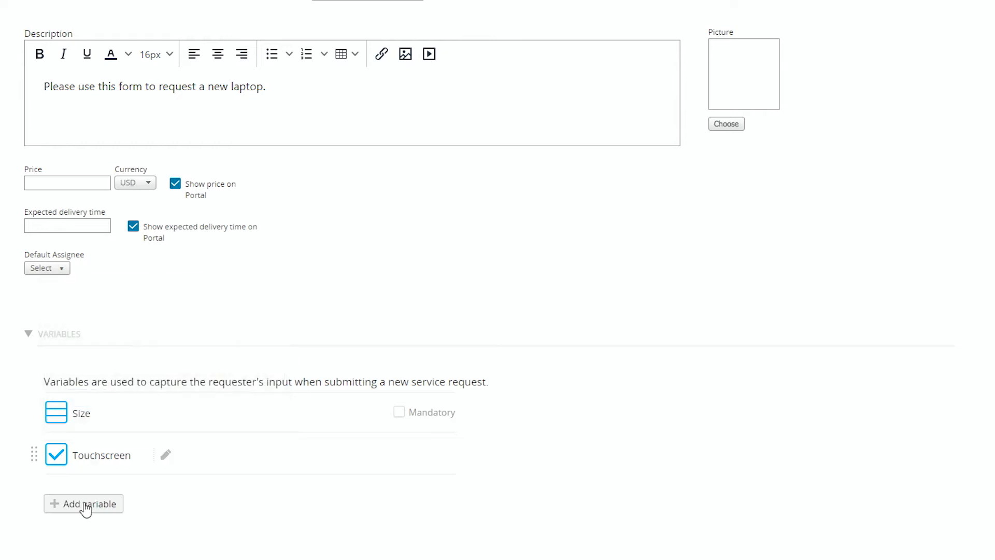
Step: Add and save an 'Applications to Pre-install' multi-picklist with Office, G-Suite and ERP
{"action": "type", "text": "Applications to Pre-install"}
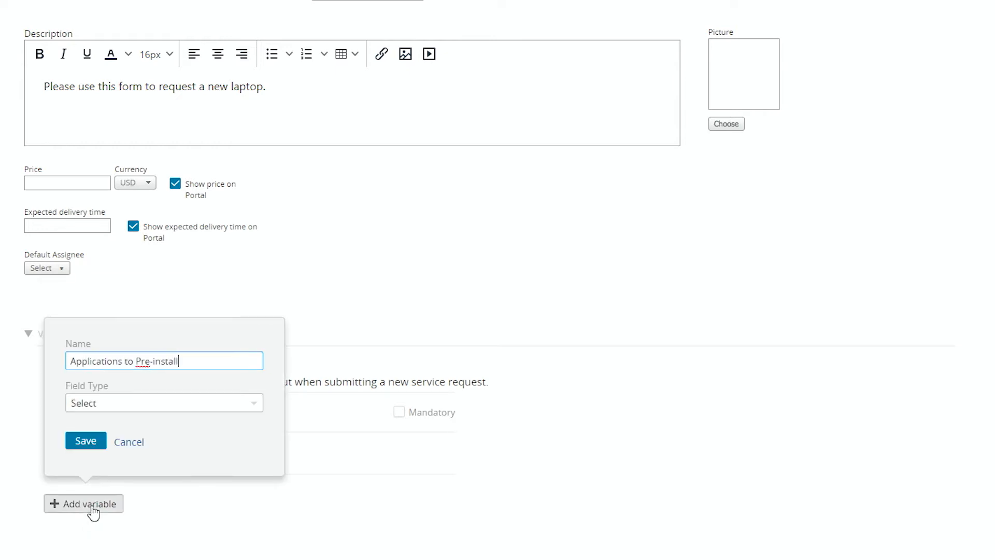
{"action": "left_click", "coordinate": [163, 402]}
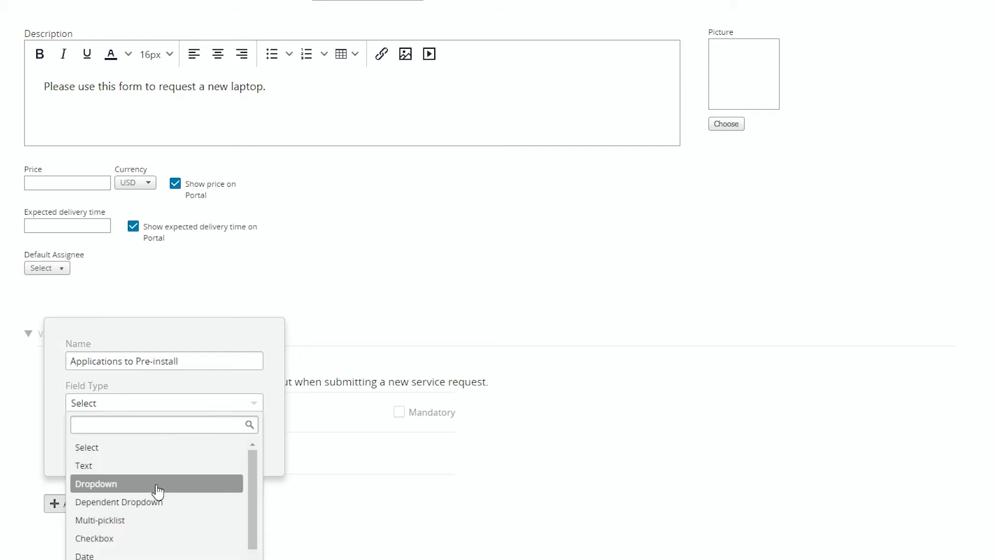
{"action": "left_click", "coordinate": [100, 520]}
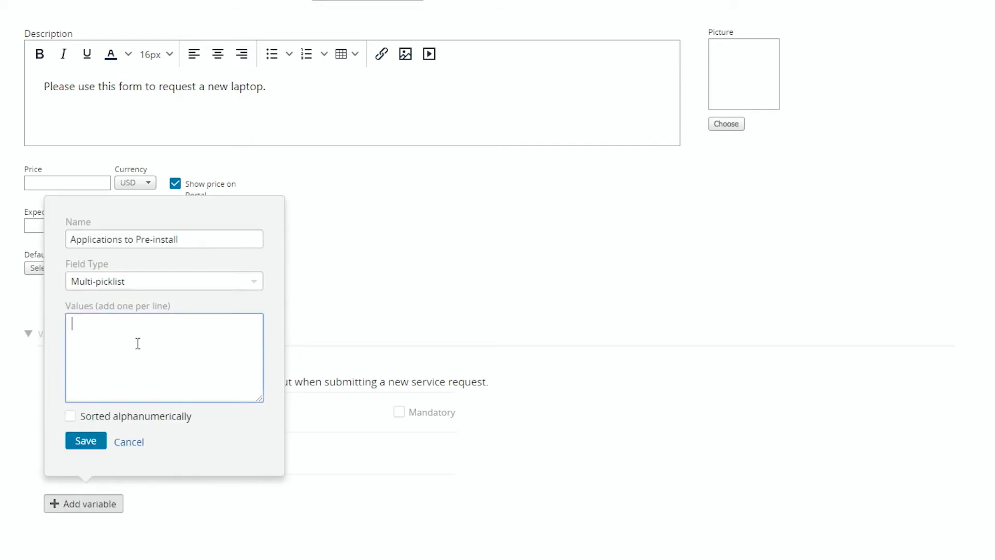
{"action": "type", "text": "Office"}
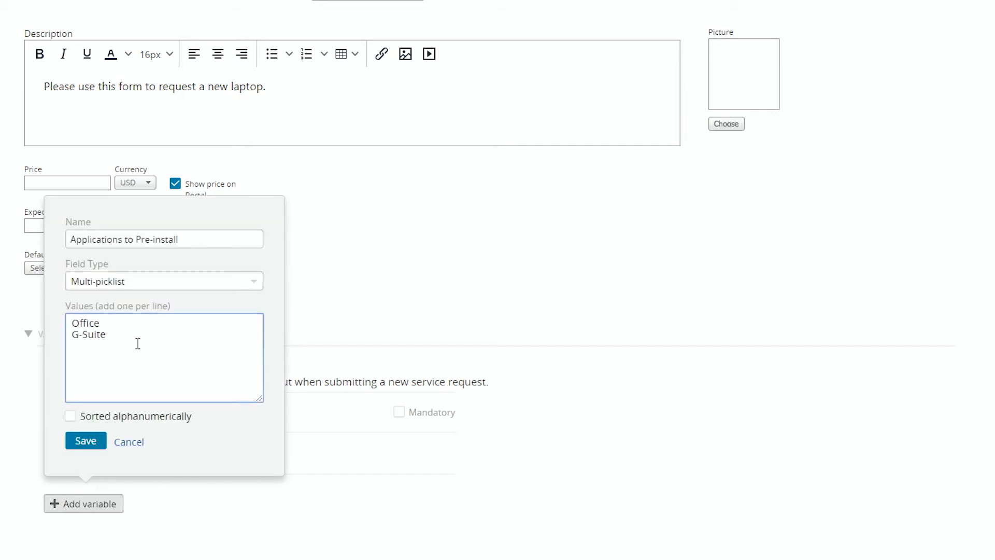
{"action": "type", "text": "ERP"}
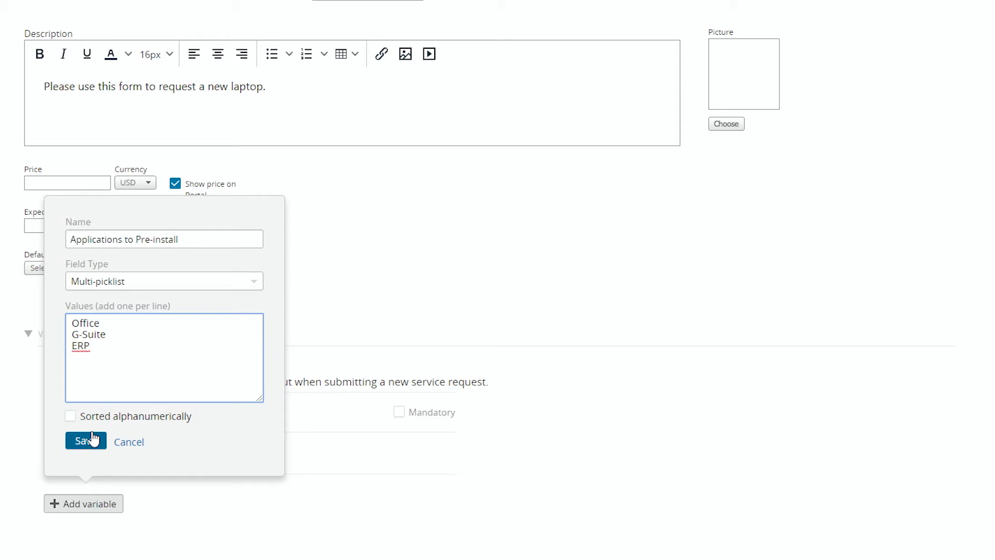
{"action": "left_click", "coordinate": [83, 440]}
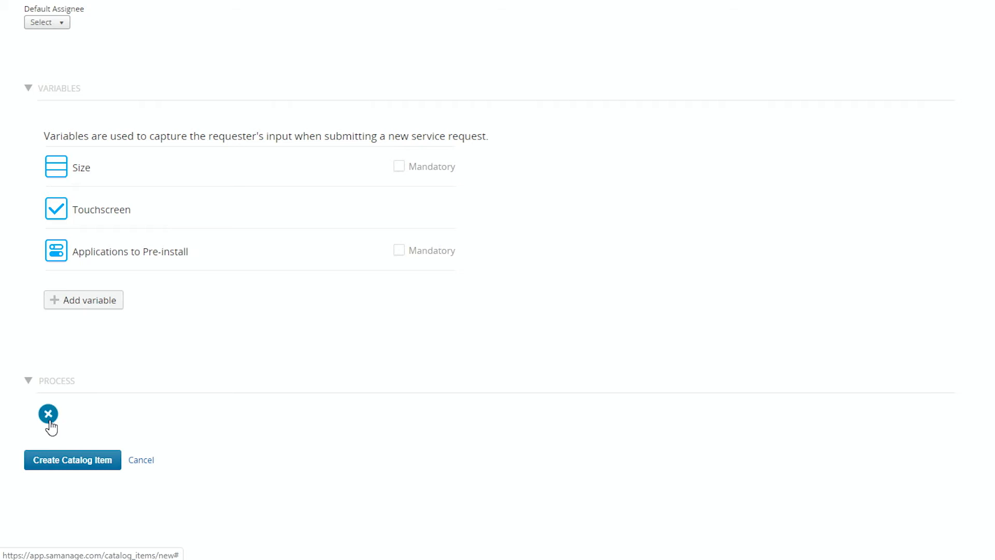
Step: Add a first process task 'Order Laptop' with description 'Order my laptop'
{"action": "left_click", "coordinate": [49, 413]}
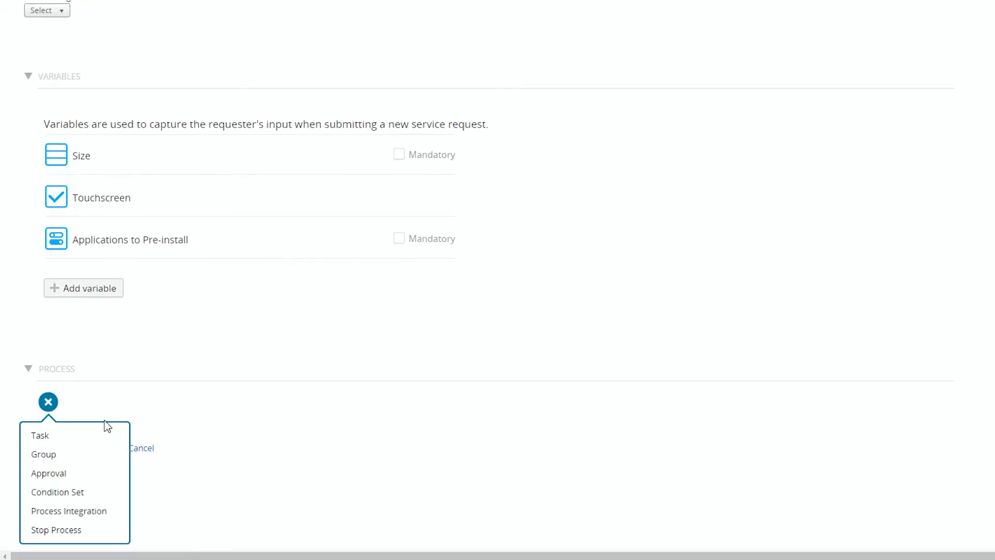
{"action": "left_click", "coordinate": [40, 435]}
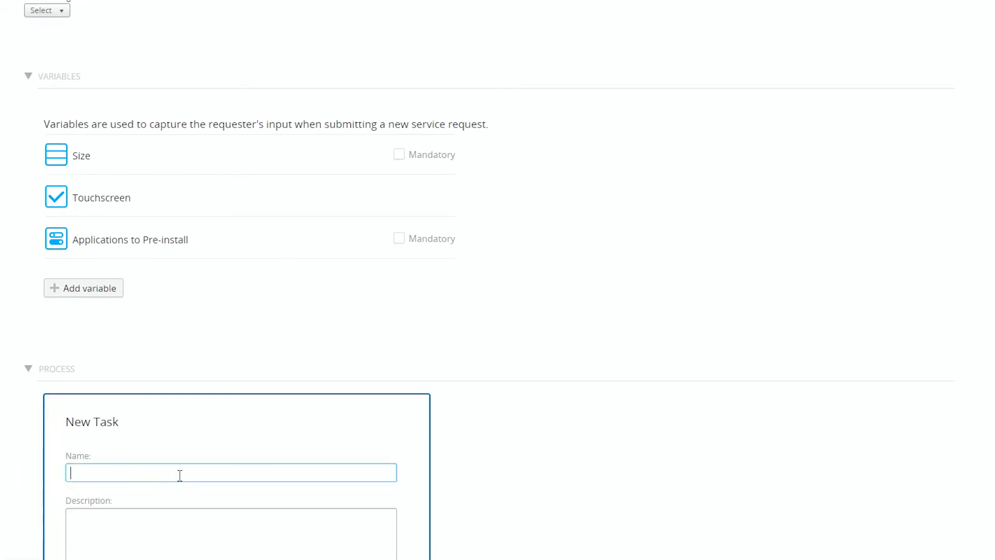
{"action": "type", "text": "O"}
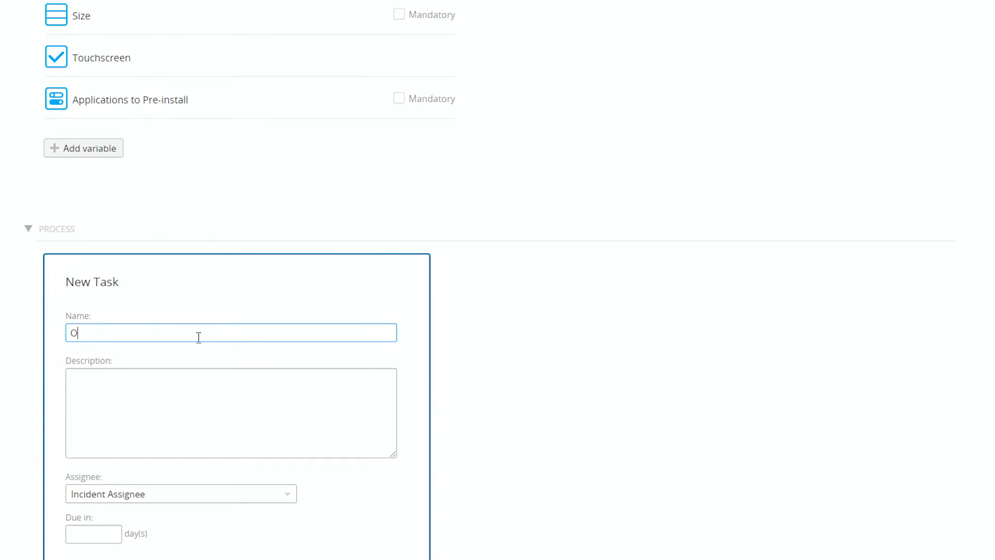
{"action": "type", "text": "rder Laptop"}
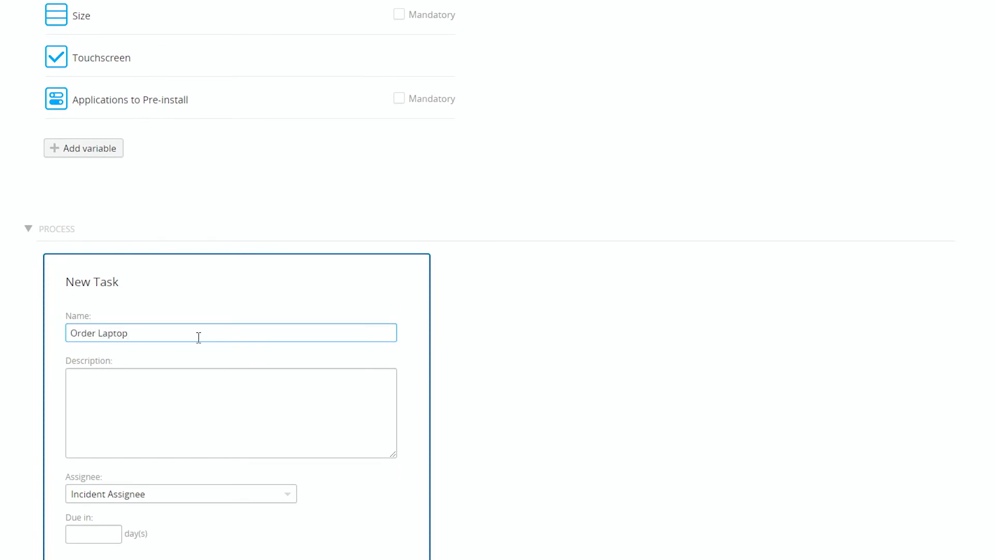
{"action": "type", "text": "Order my"}
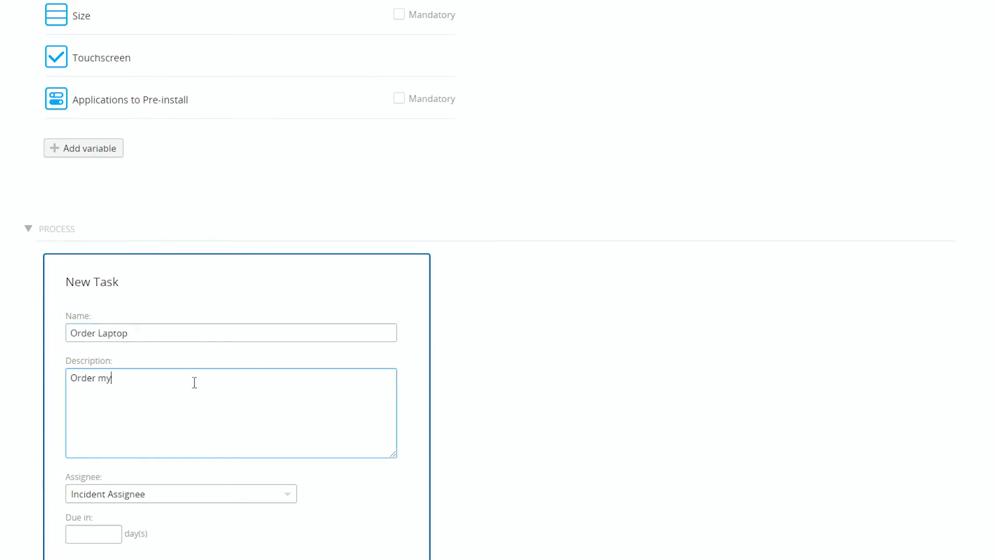
{"action": "type", "text": "laptop"}
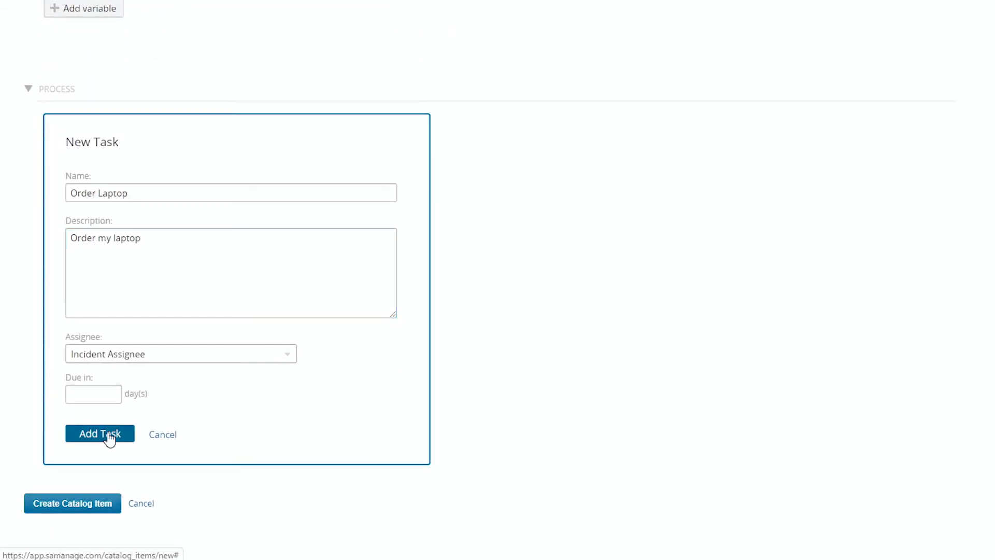
{"action": "left_click", "coordinate": [99, 434]}
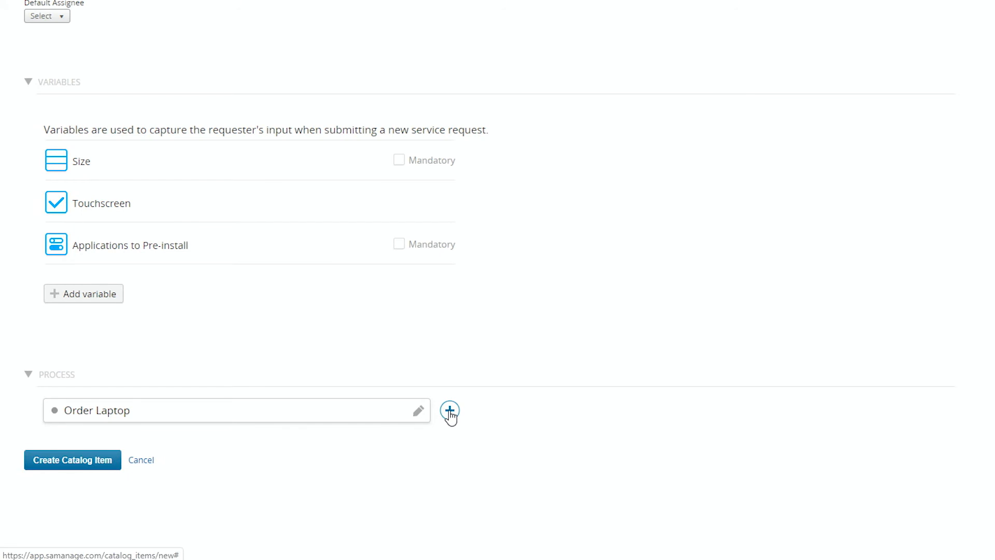
Step: Gate Order Laptop behind a manager's-manager approval, then create the catalog item
{"action": "left_click", "coordinate": [449, 410]}
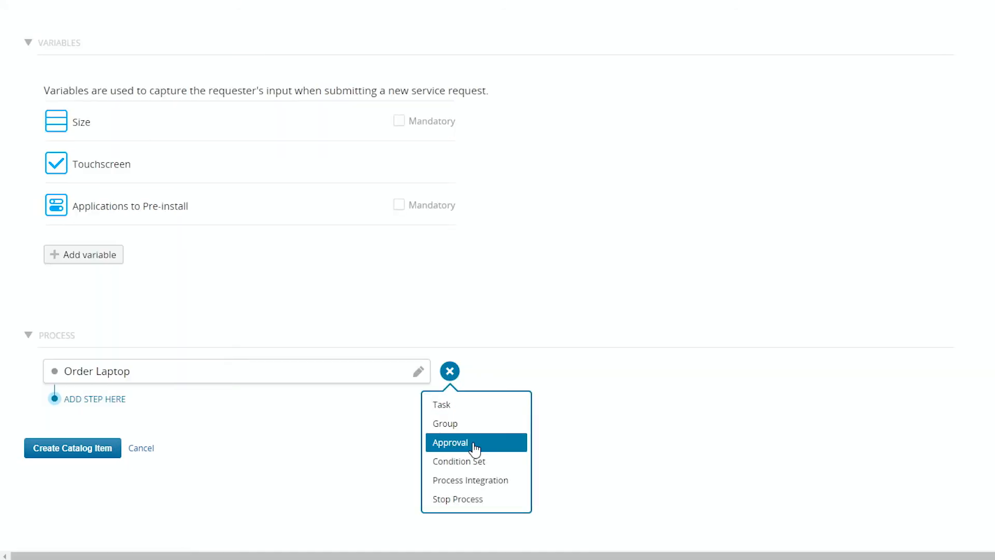
{"action": "left_click", "coordinate": [449, 442]}
{"action": "type", "text": "Approval for Purchase"}
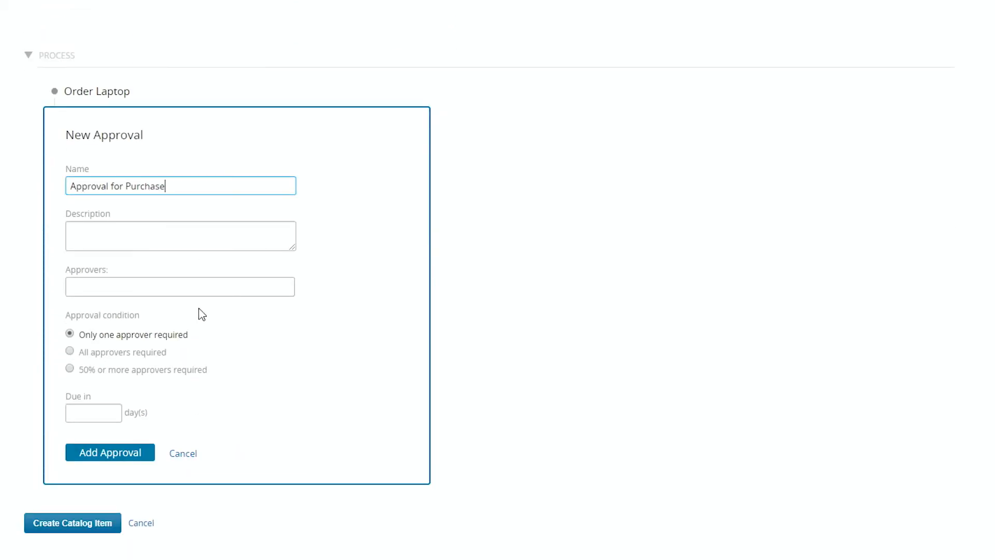
{"action": "left_click", "coordinate": [180, 286]}
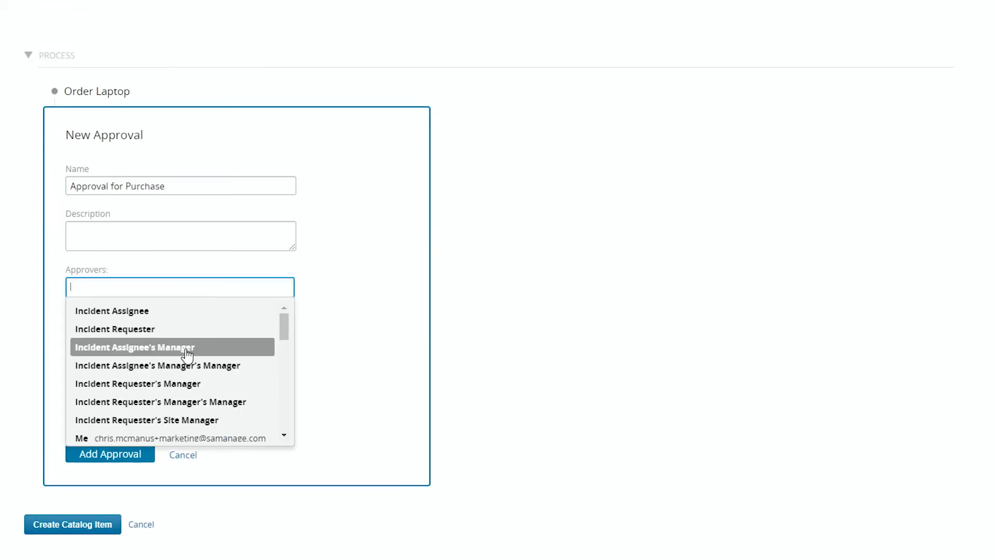
{"action": "mouse_move", "coordinate": [168, 371]}
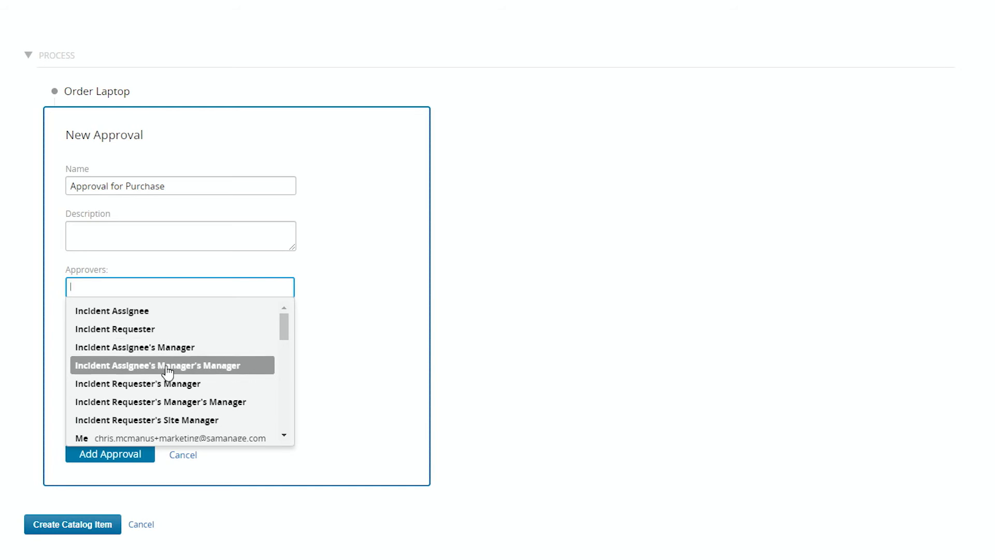
{"action": "left_click", "coordinate": [172, 365]}
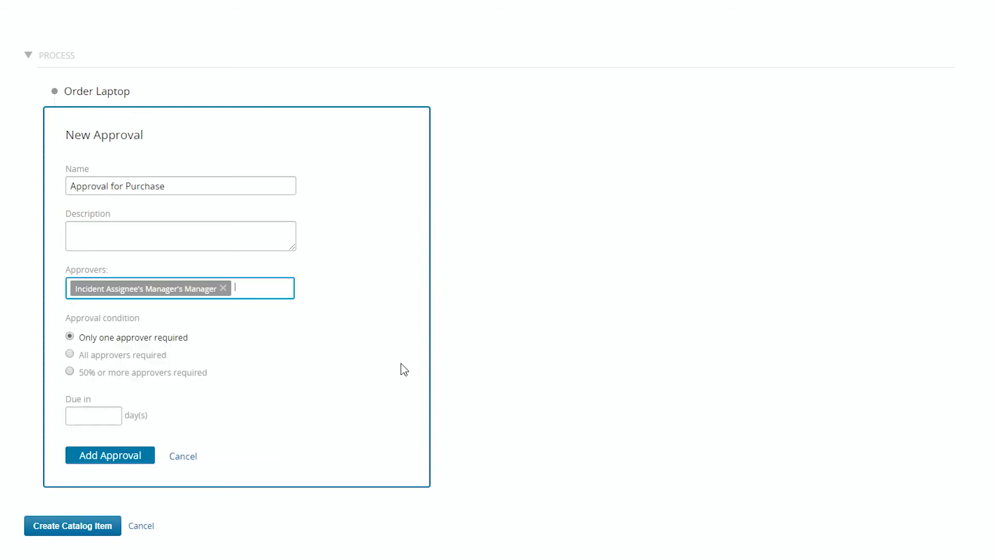
{"action": "left_click", "coordinate": [93, 415]}
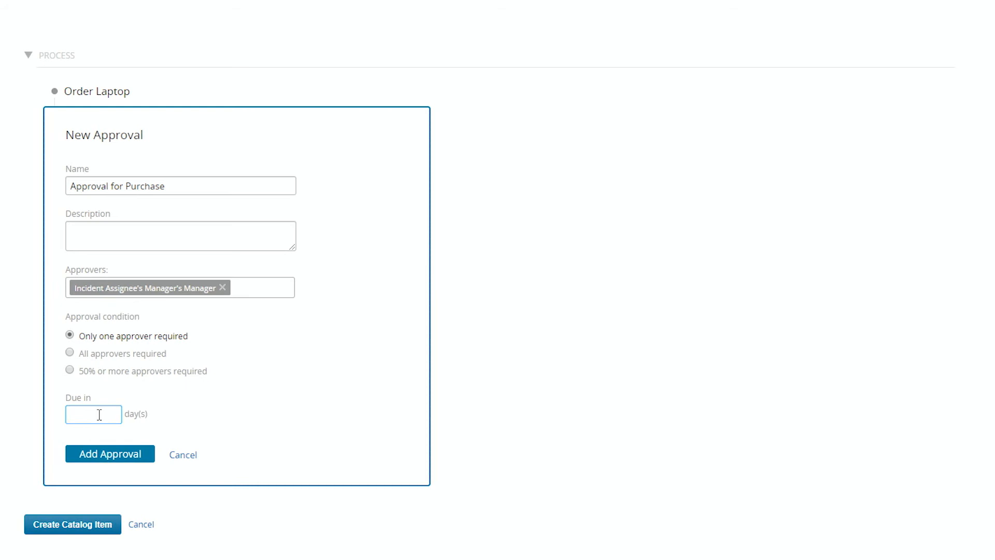
{"action": "left_click", "coordinate": [109, 453]}
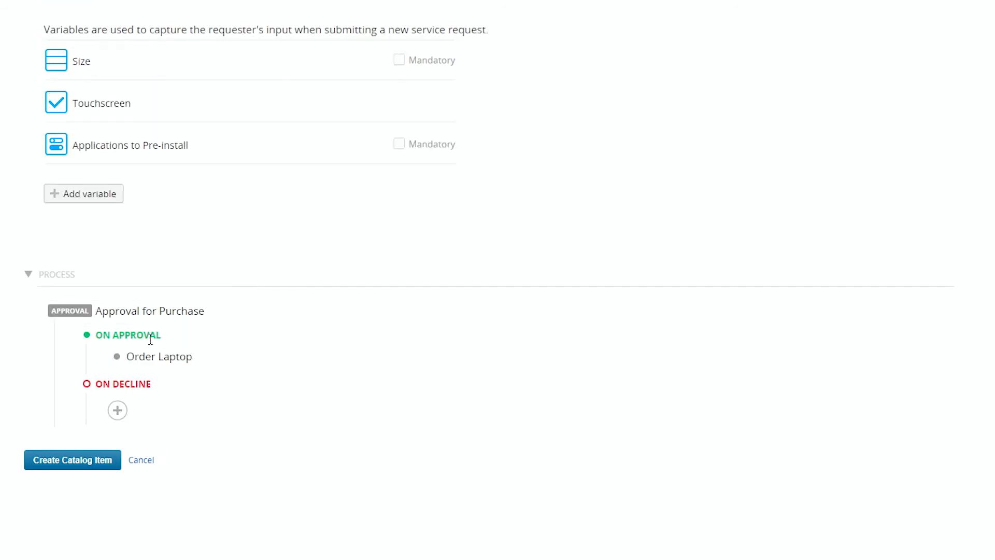
{"action": "mouse_move", "coordinate": [3, 465]}
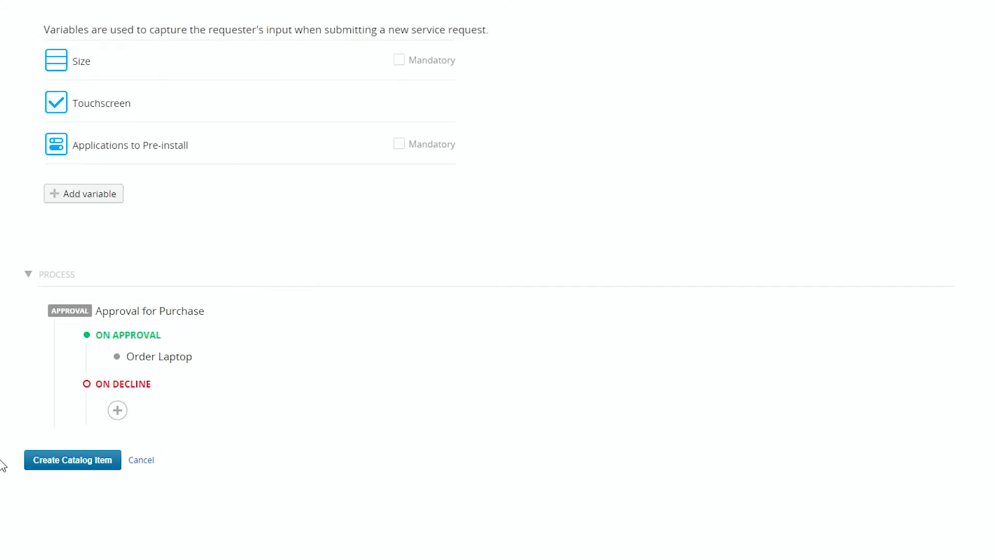
{"action": "left_click", "coordinate": [72, 459]}
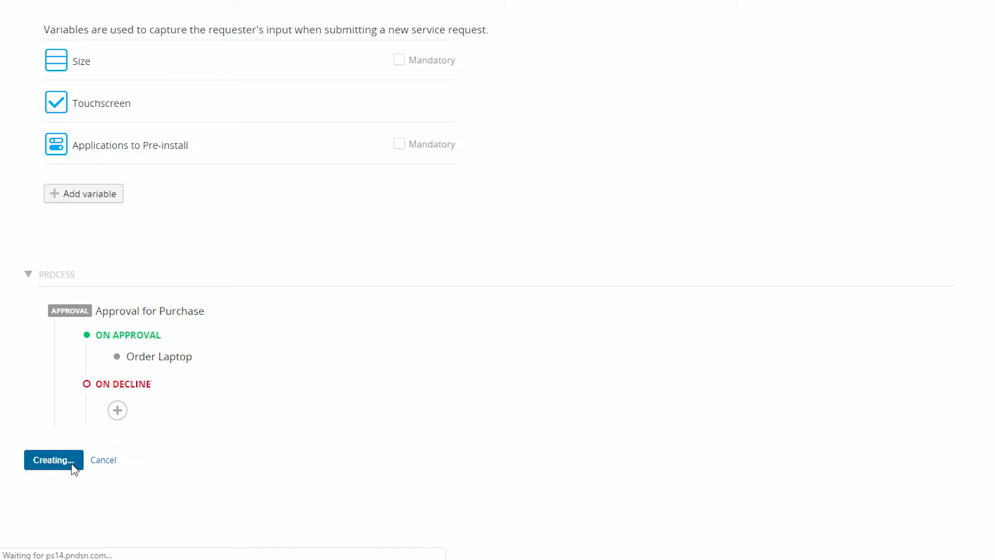
{"action": "left_click", "coordinate": [53, 459]}
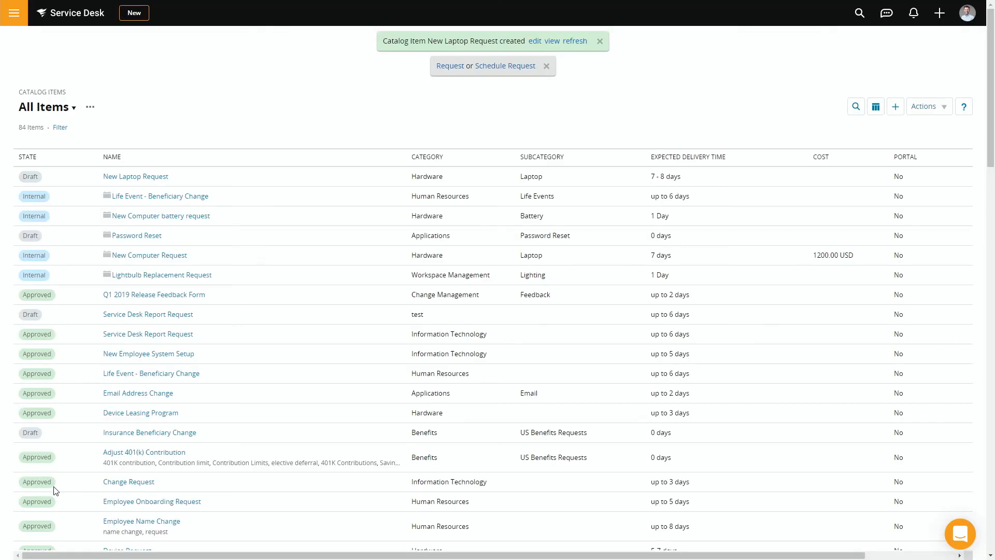